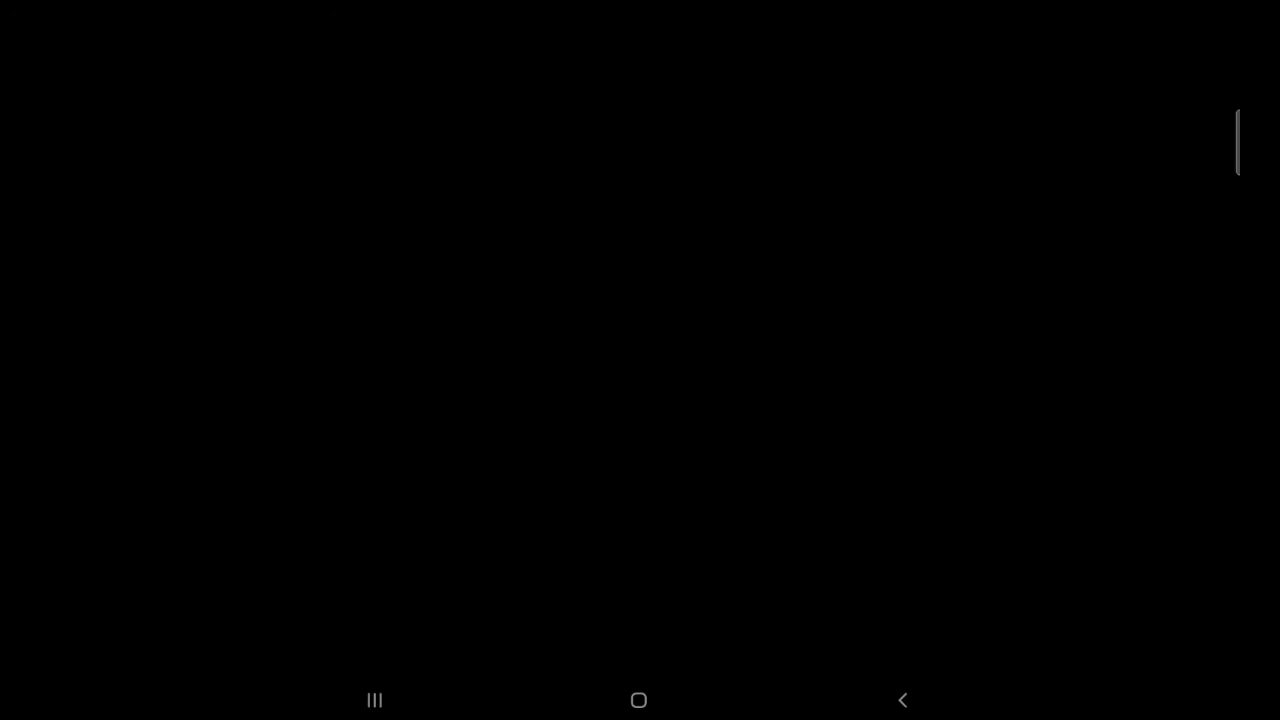
- Handwrite trial words such as 'Fuel' on the canvas and wipe them off again
{"action": "left_click_drag", "start_coordinate": [100, 428], "coordinate": [168, 574]}
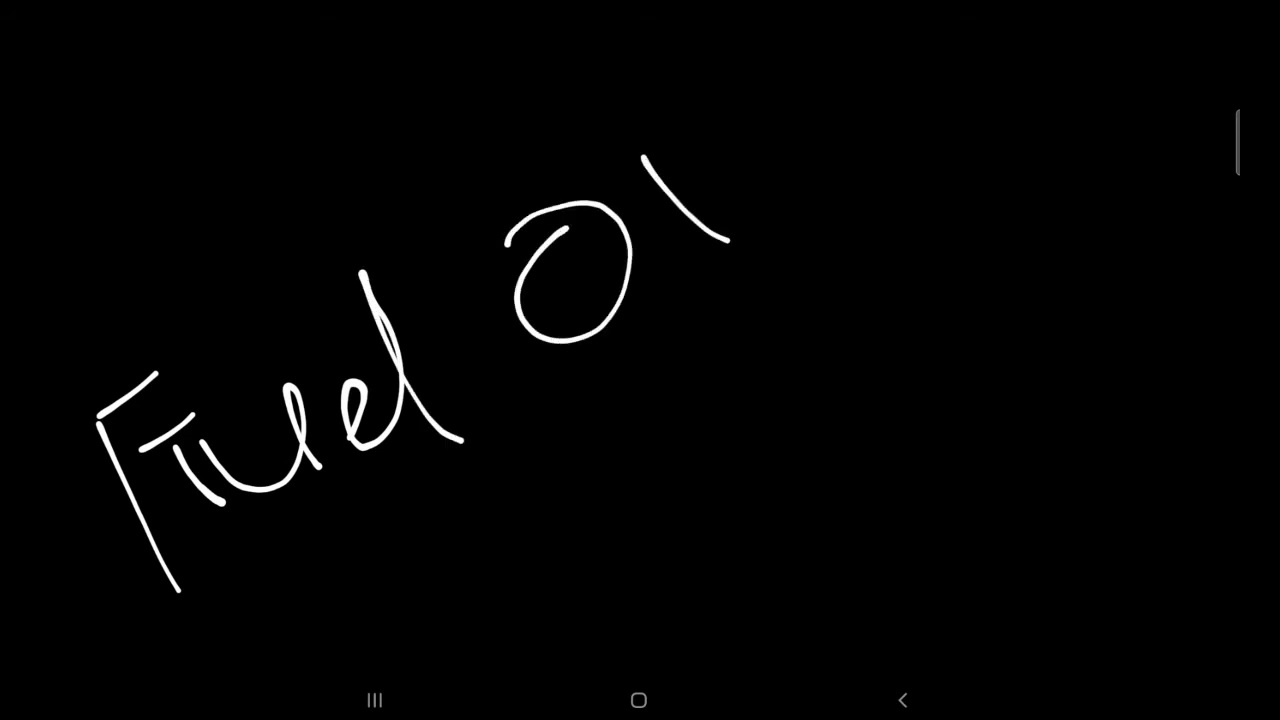
{"action": "left_click_drag", "start_coordinate": [660, 150], "coordinate": [810, 300]}
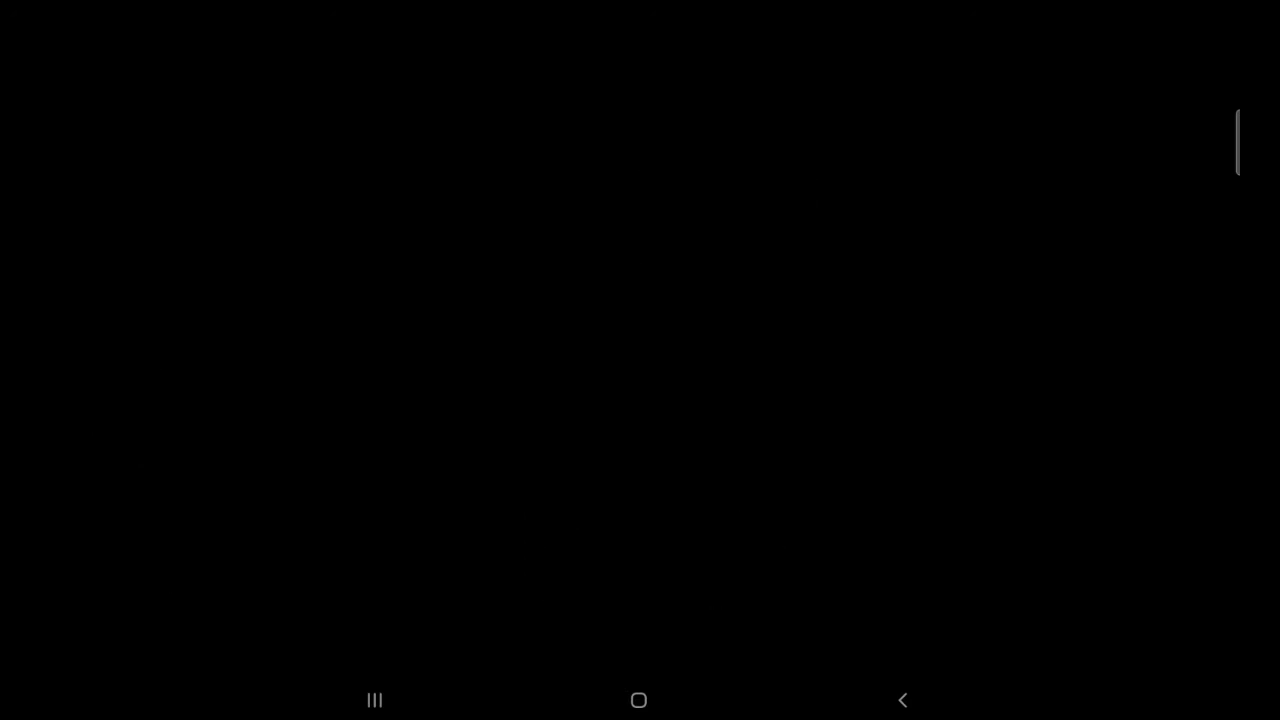
{"action": "left_click_drag", "start_coordinate": [272, 330], "coordinate": [270, 550]}
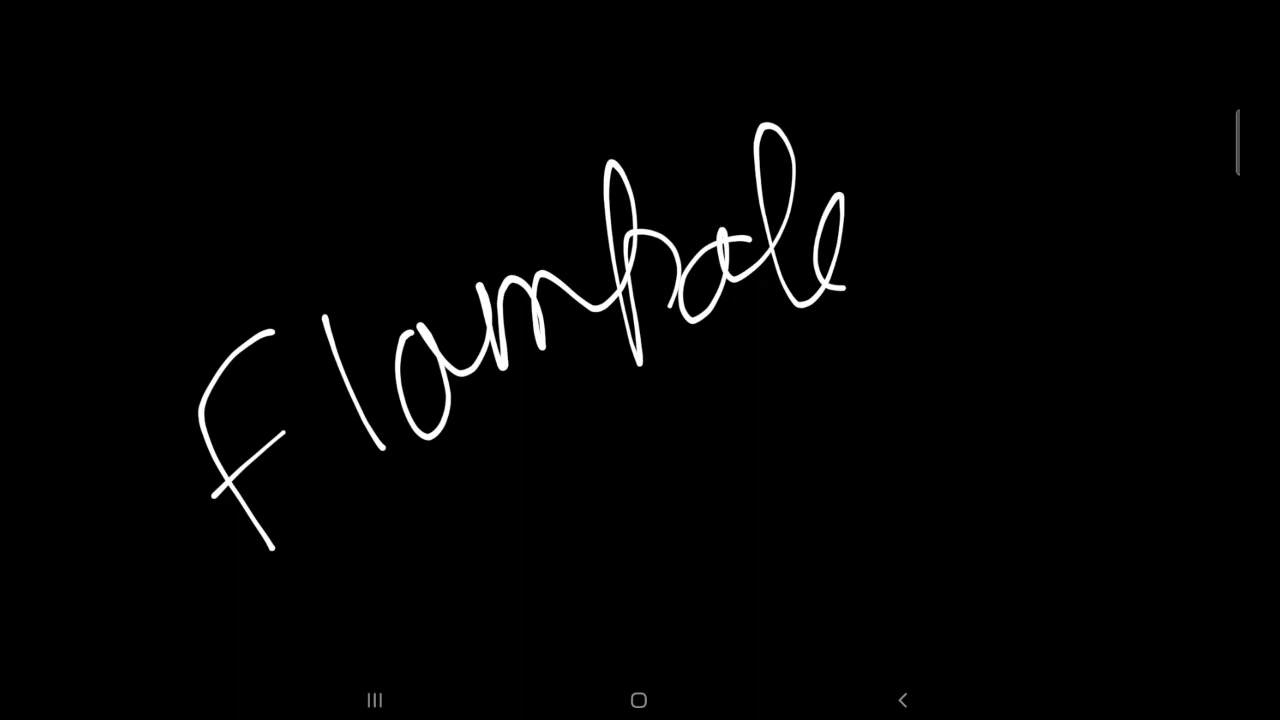
{"action": "left_click_drag", "start_coordinate": [164, 620], "coordinate": [830, 410]}
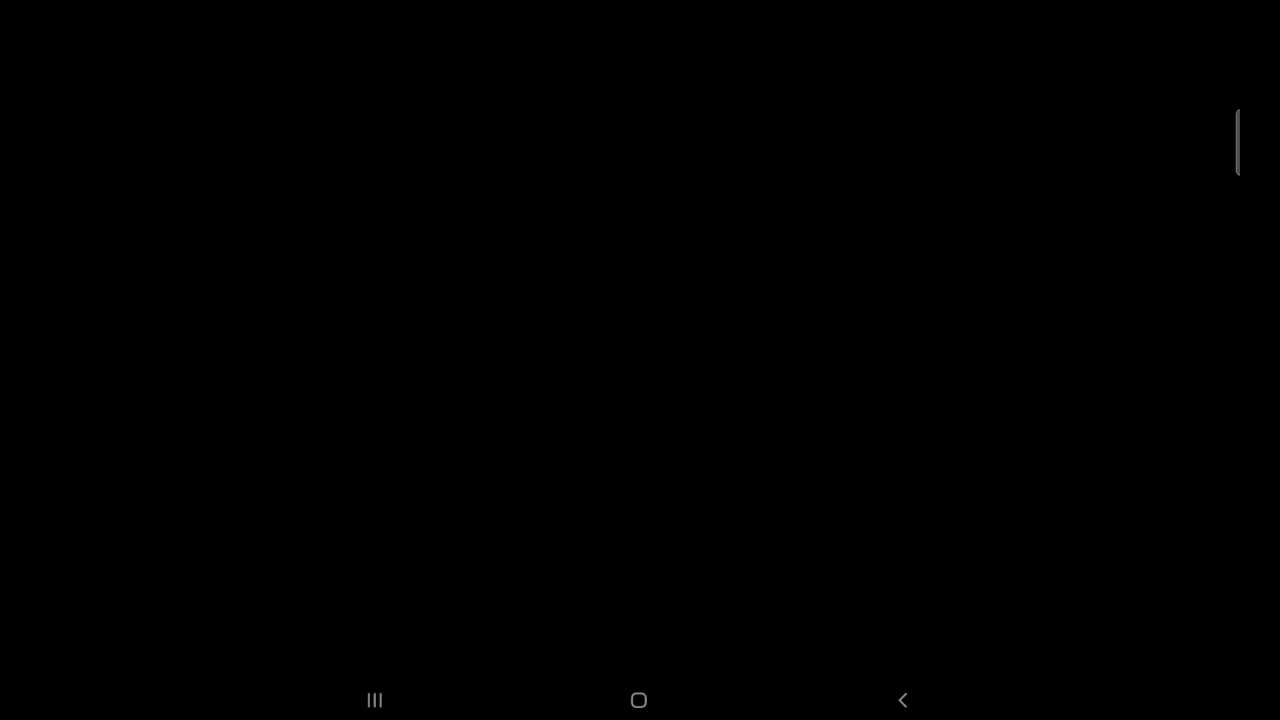
{"action": "left_click_drag", "start_coordinate": [124, 494], "coordinate": [232, 616]}
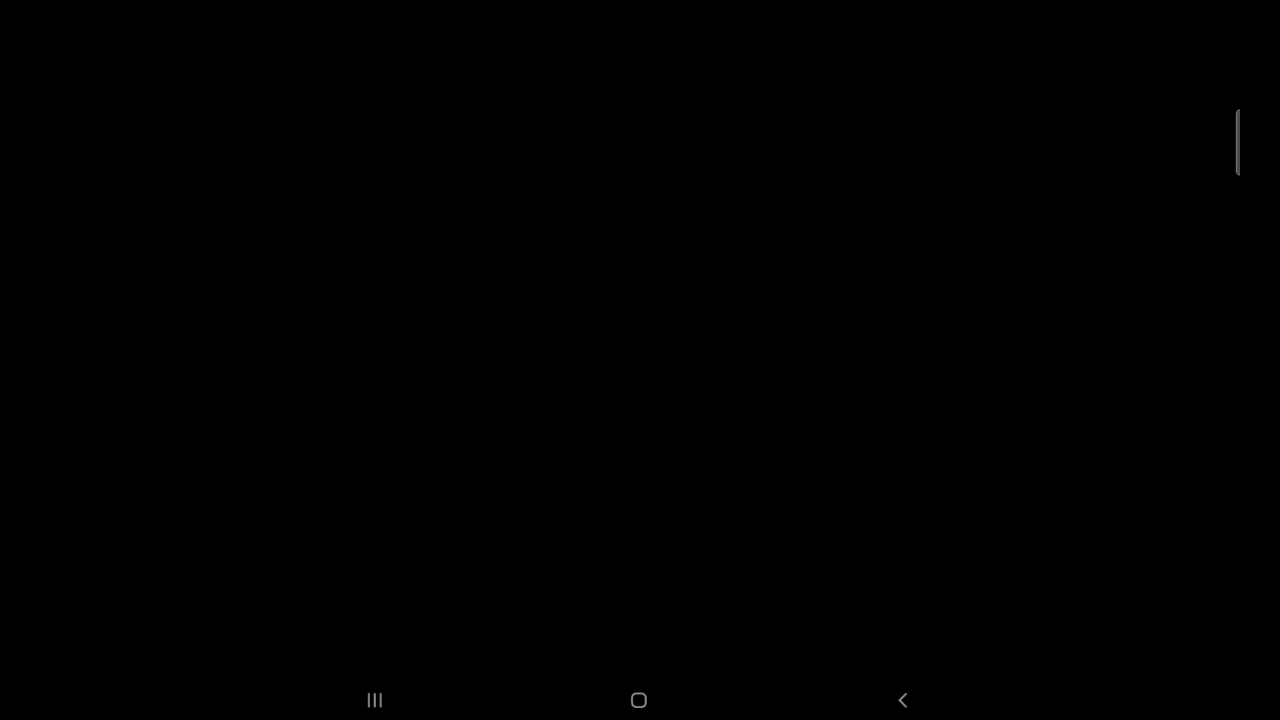
- Sketch the M1 bowl above the long M1 strip with curved arrows and the label '1 sec'
{"action": "left_click_drag", "start_coordinate": [136, 140], "coordinate": [436, 142]}
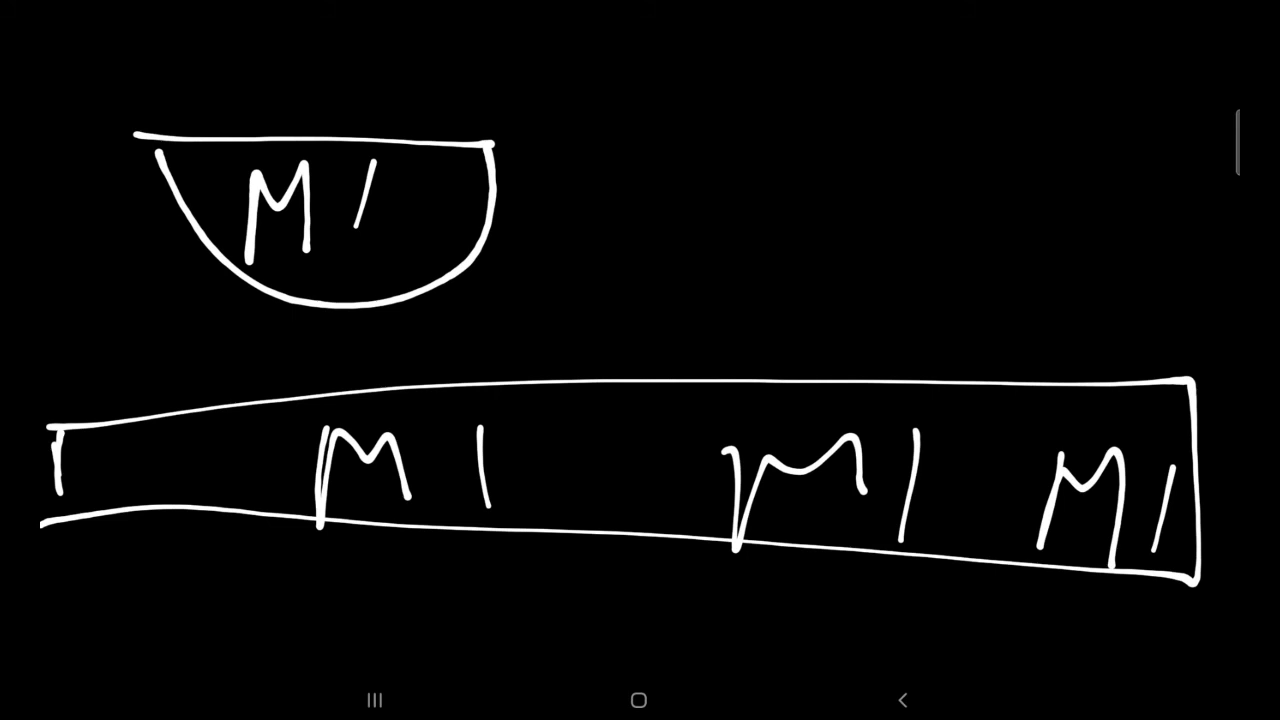
{"action": "left_click_drag", "start_coordinate": [84, 438], "coordinate": [156, 392]}
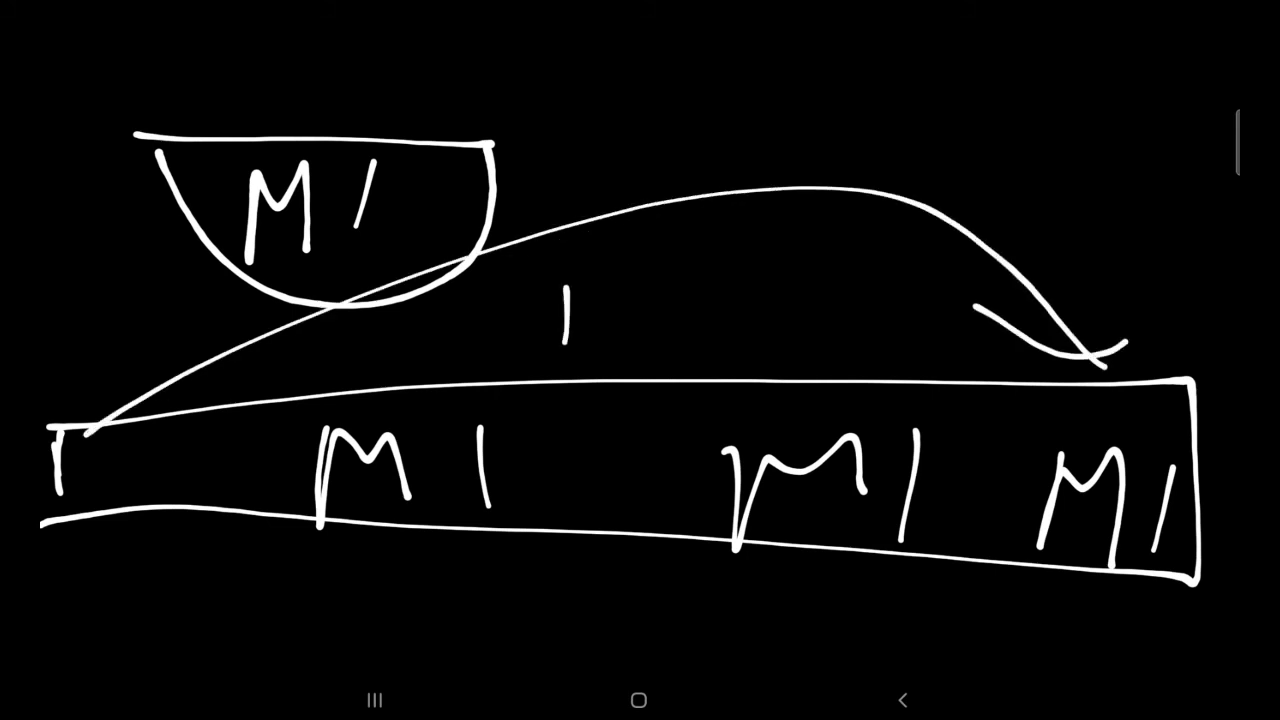
{"action": "type", "text": "sec"}
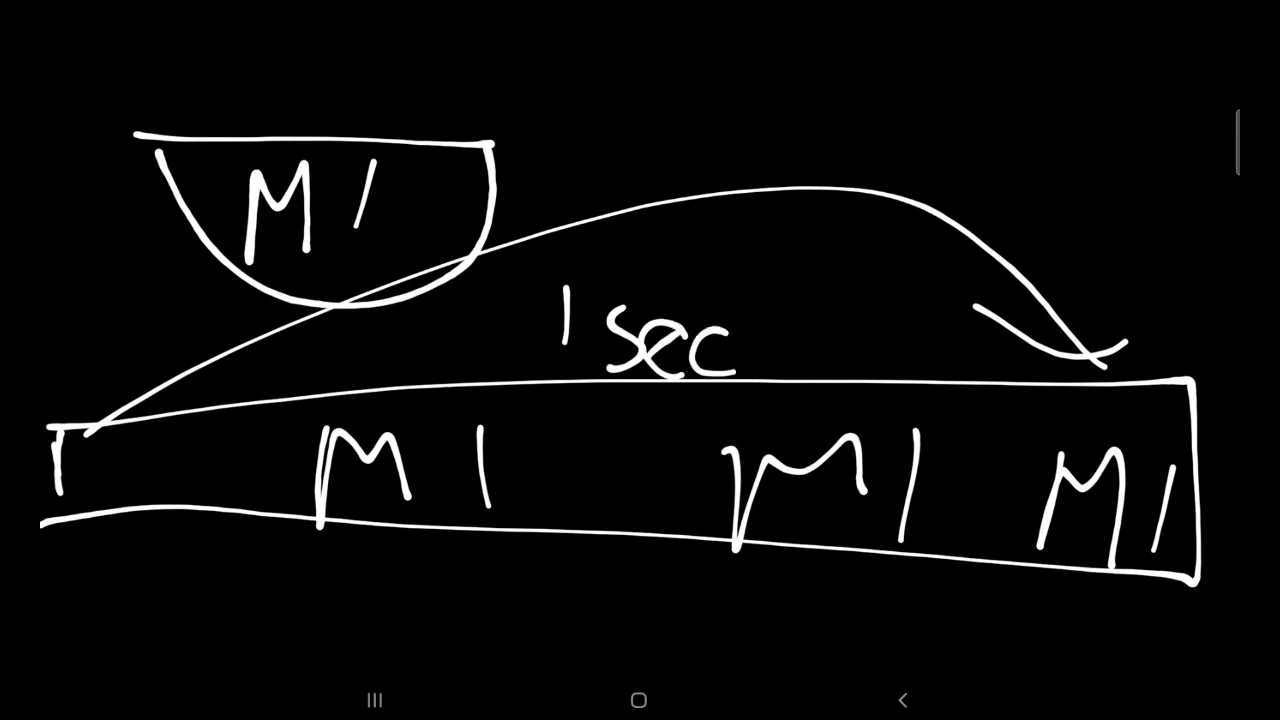
{"action": "left_click_drag", "start_coordinate": [618, 304], "coordinate": [850, 60]}
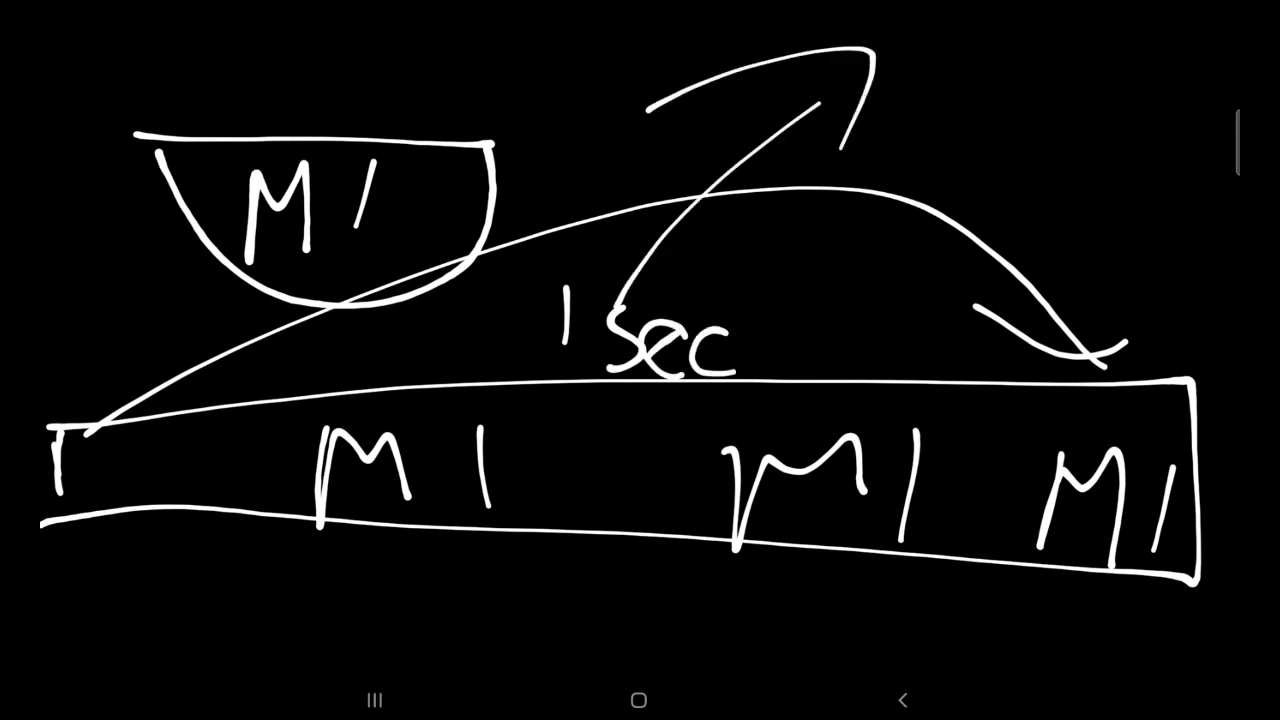
{"action": "left_click_drag", "start_coordinate": [830, 156], "coordinate": [826, 196]}
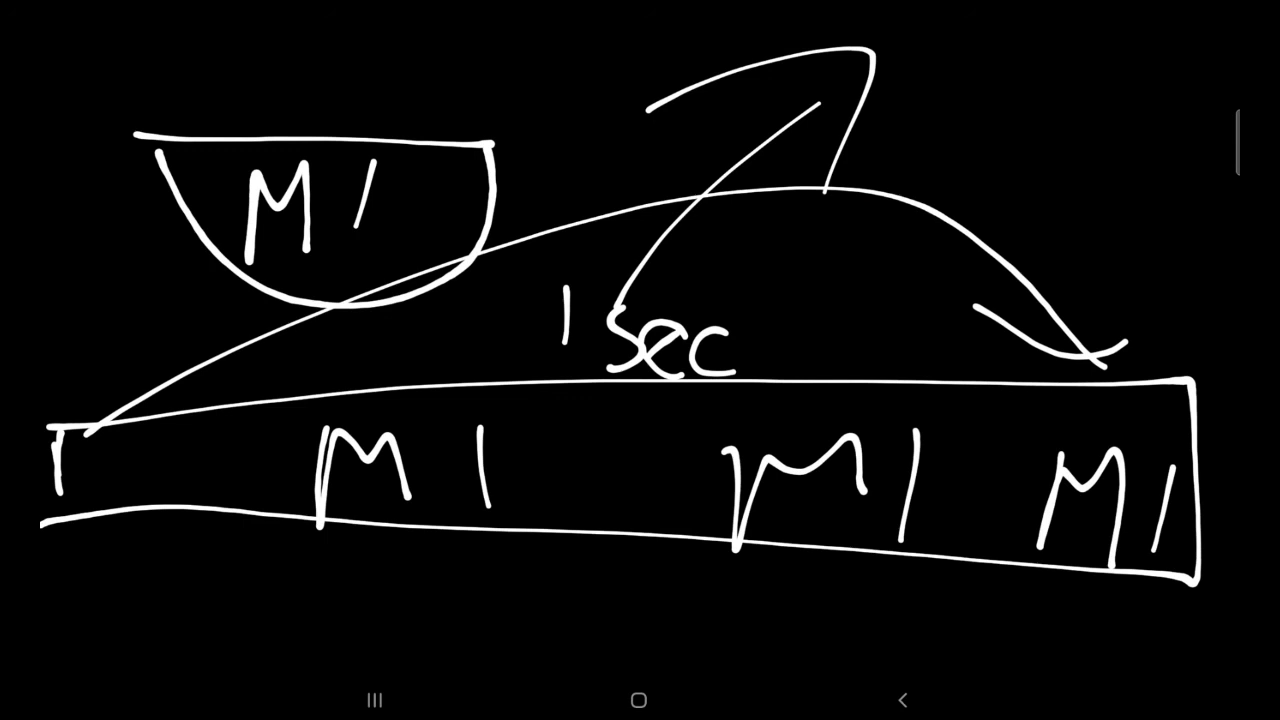